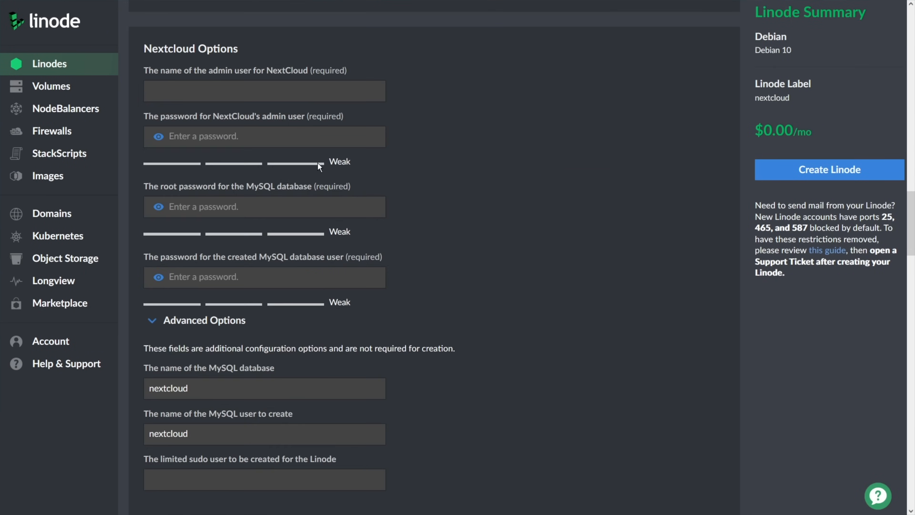
Step: Enter the Nextcloud admin user name 'nextcloud_ins' along with the admin and MySQL passwords
text(nextcloud_instance)
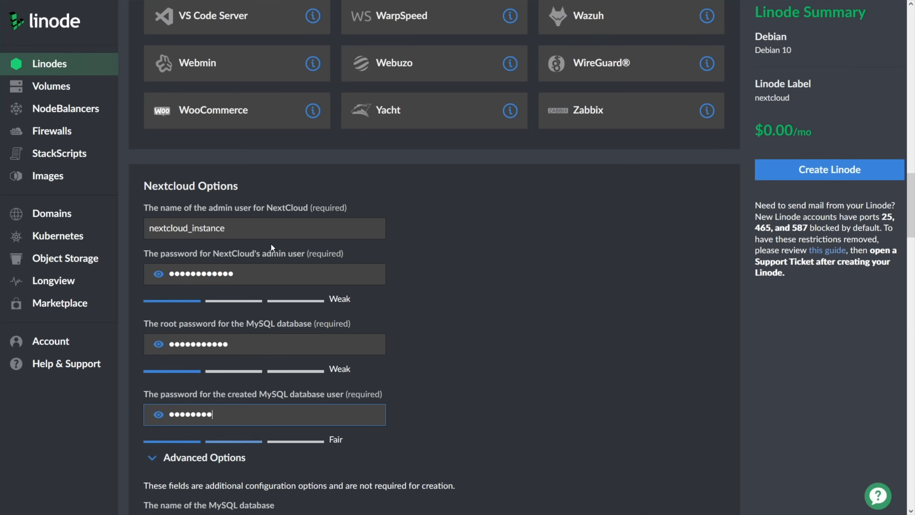
scroll(down, 3)
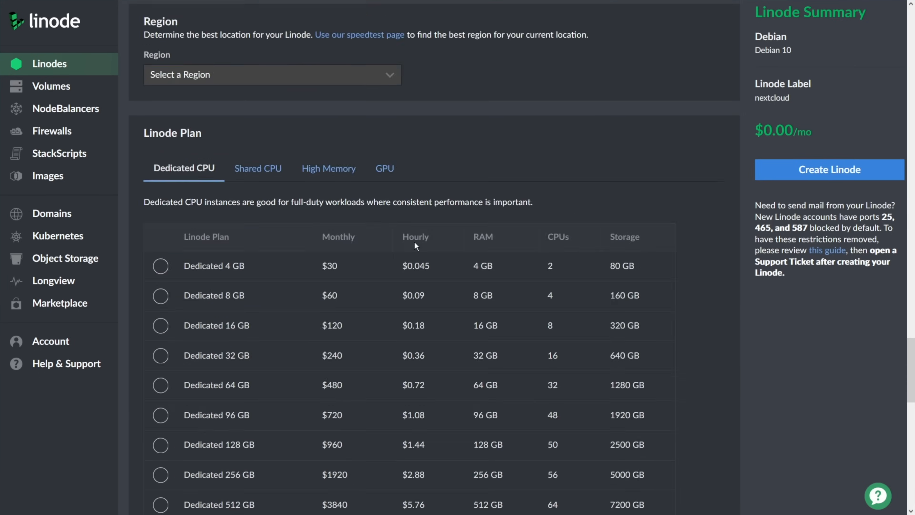
Step: Choose Dallas, TX with the Dedicated 8 GB plan at $60.00/mo and a root password, reaching Create Linode
click(257, 76)
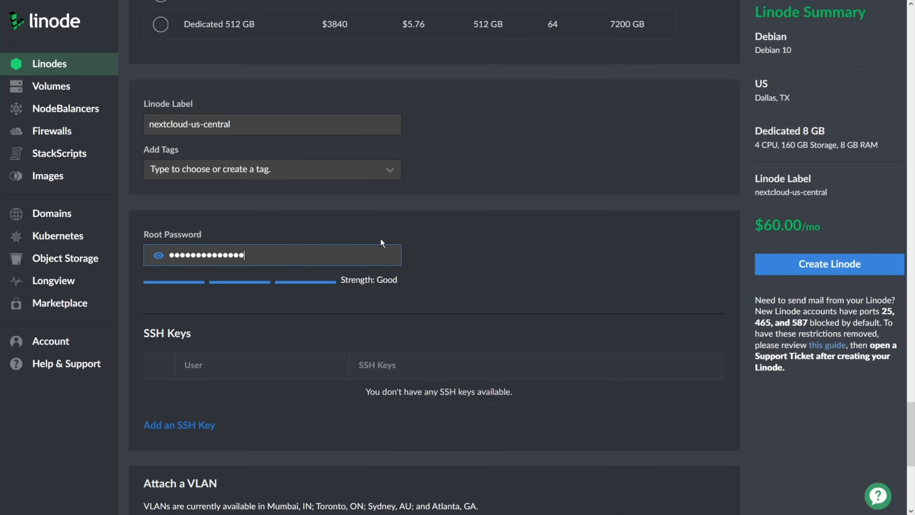
scroll(down, 3)
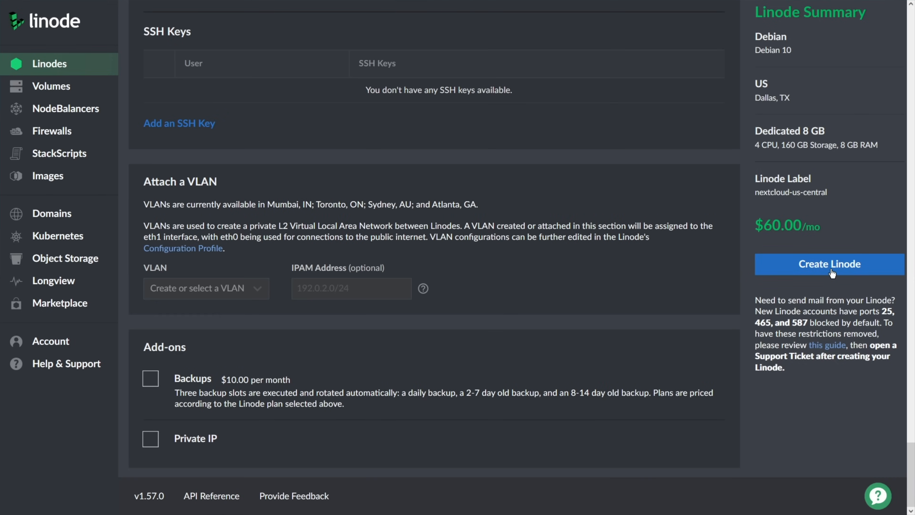